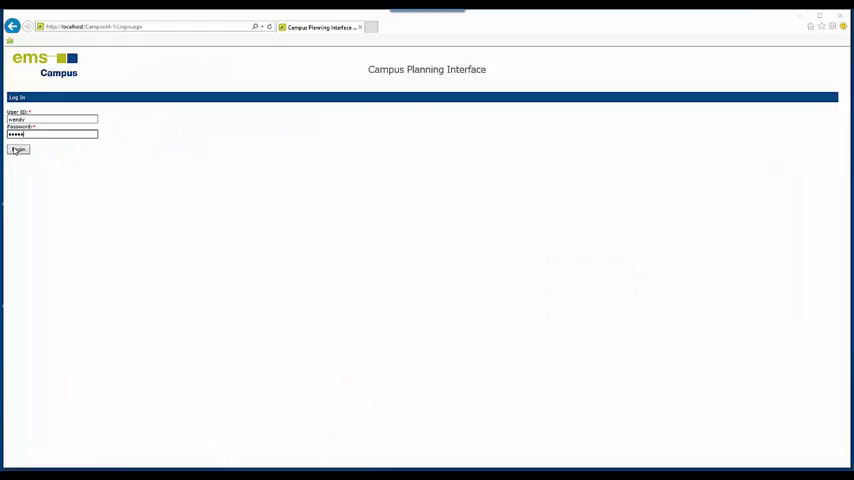
# Step: Sign in to the Campus Planning Interface and reach its welcome page
pyautogui.click(16, 150)
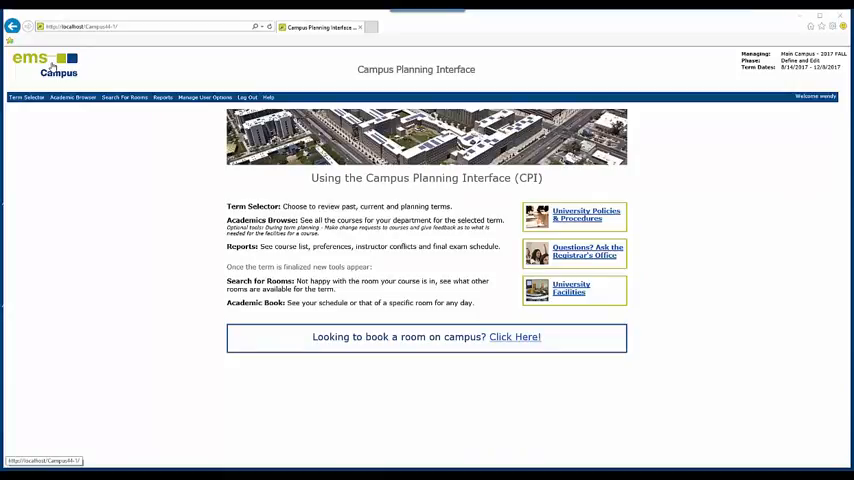
# Step: Load the term's ACCT course list in Academic Browser with instructors, dates, times and locations
pyautogui.click(72, 96)
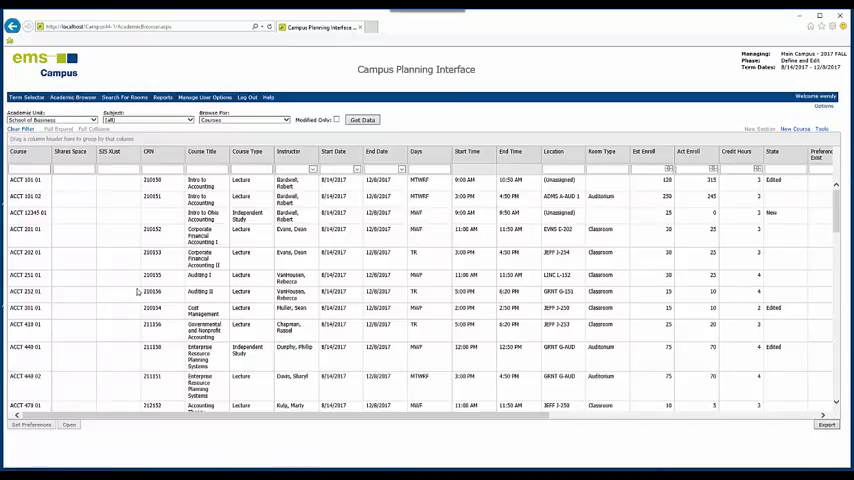
pyautogui.scroll(-3)
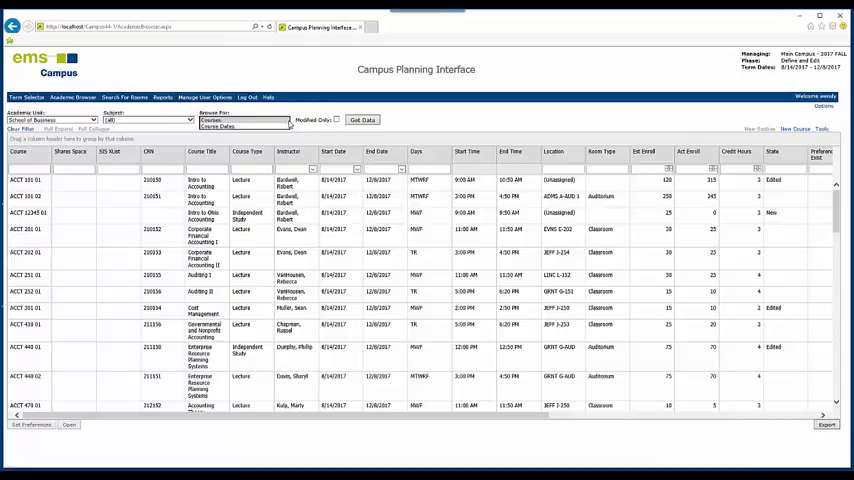
pyautogui.click(362, 120)
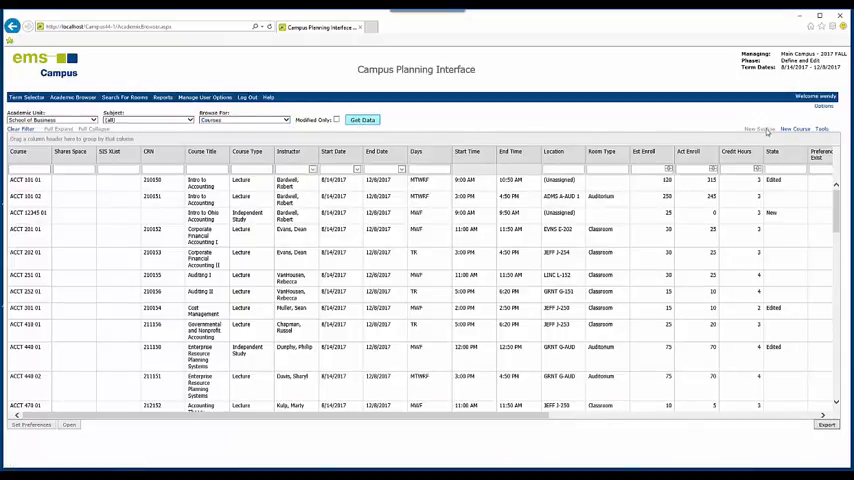
pyautogui.click(792, 128)
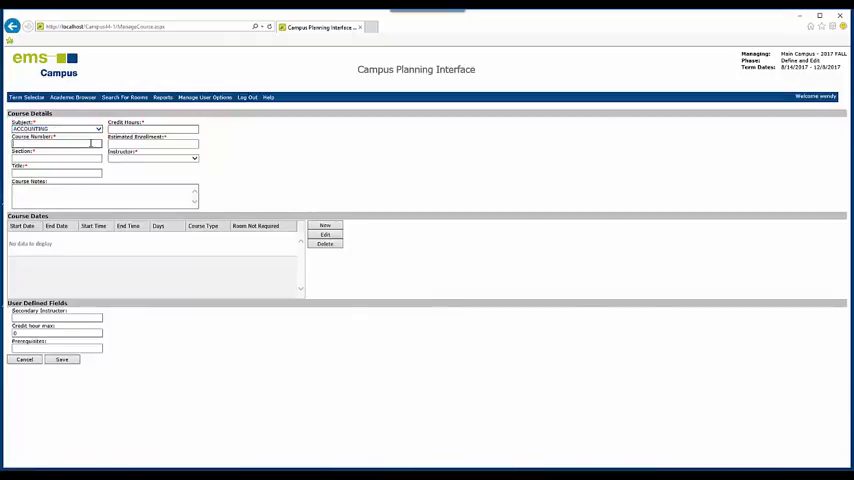
pyautogui.write('1234567')
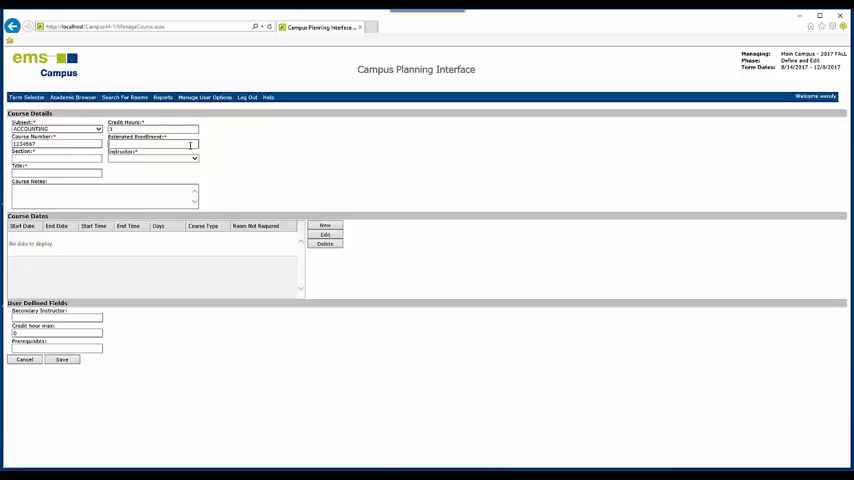
pyautogui.write('25')
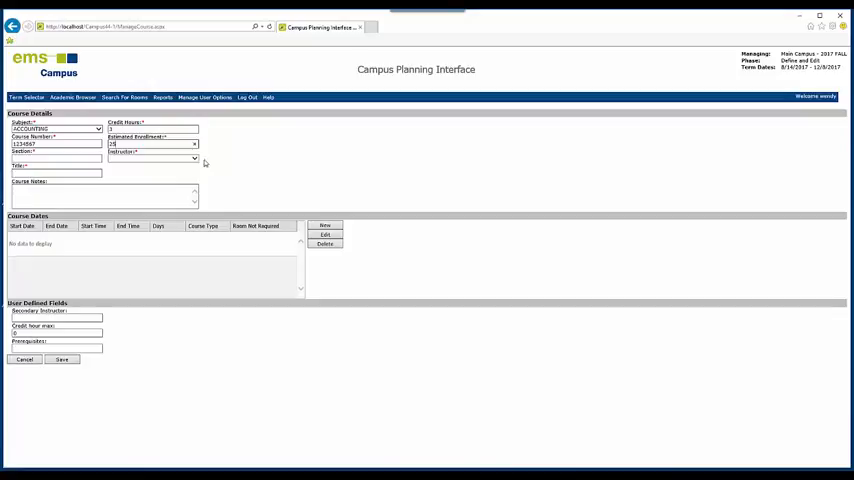
pyautogui.click(194, 158)
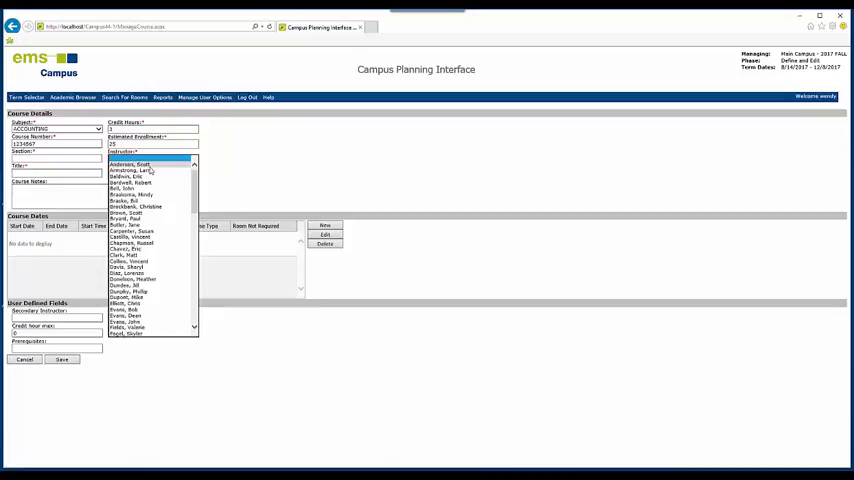
pyautogui.click(128, 164)
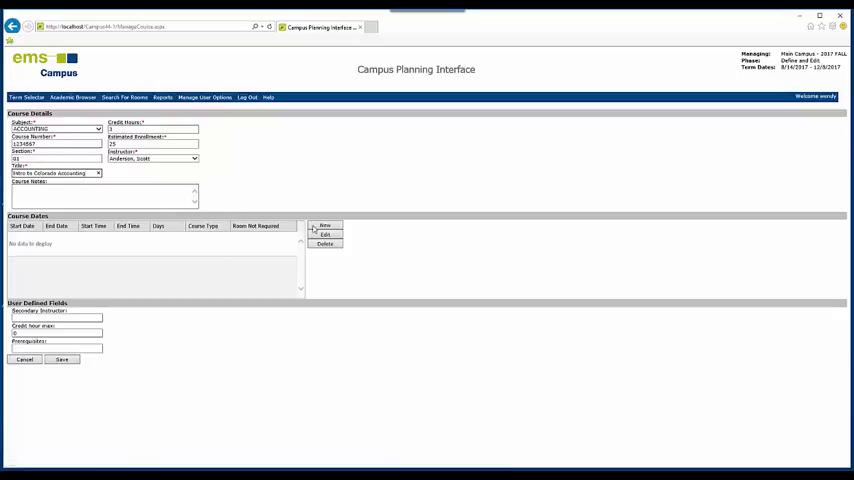
# Step: Add a lecture course date with its type, start/end dates, times and meeting days confirmed
pyautogui.click(324, 228)
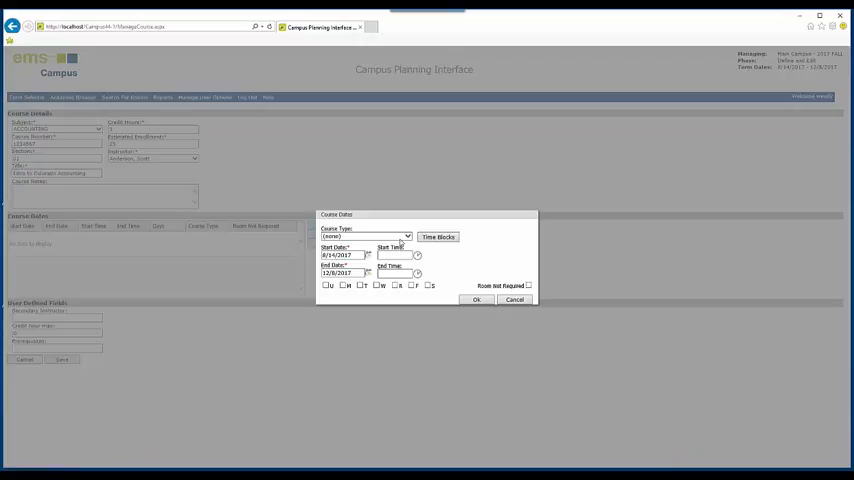
pyautogui.click(406, 236)
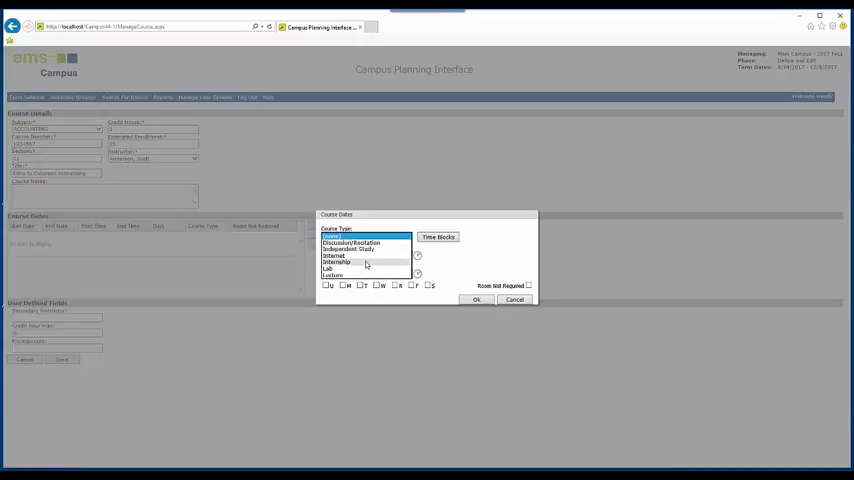
pyautogui.click(332, 268)
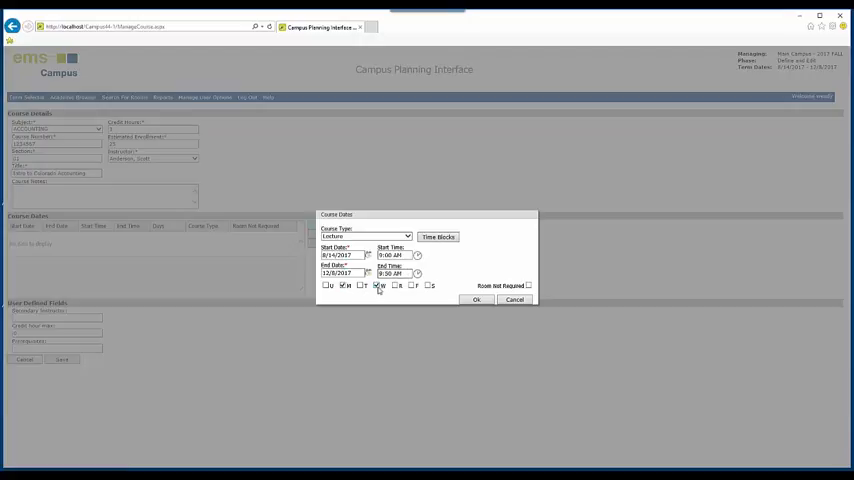
pyautogui.click(376, 284)
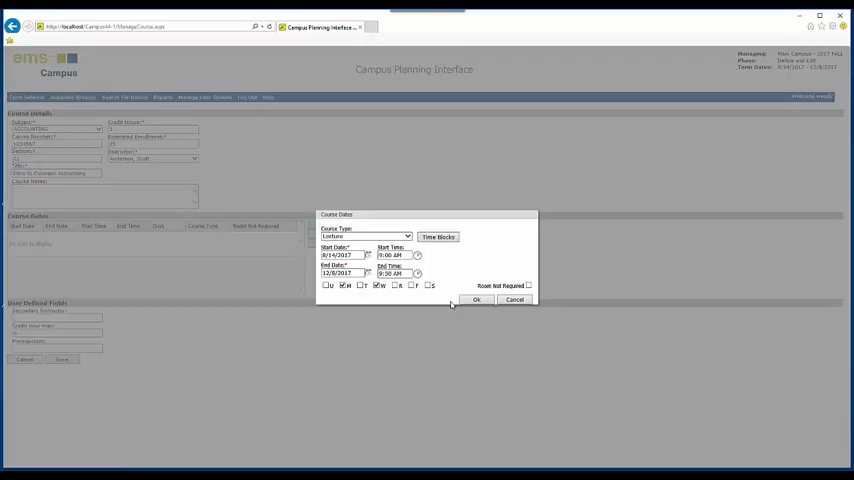
pyautogui.click(476, 300)
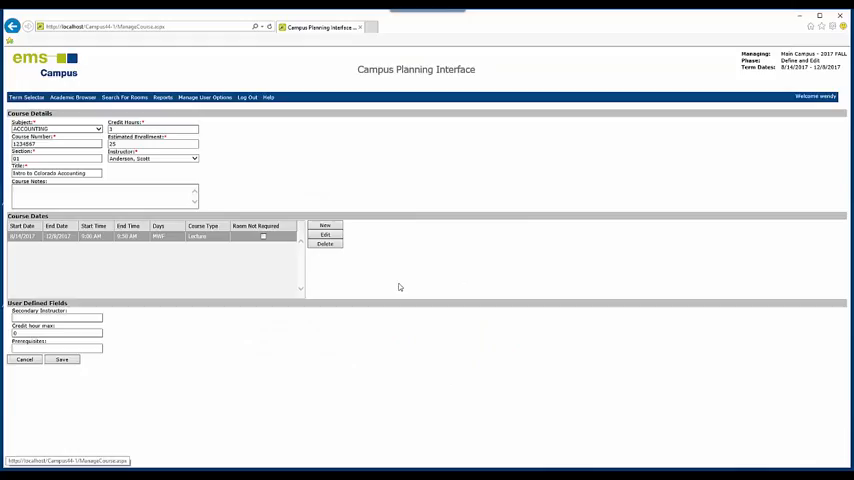
# Step: Save Intro to Colorado Accounting, then change Intro to Accounting's estimated enrollment to 200 and save
pyautogui.click(60, 360)
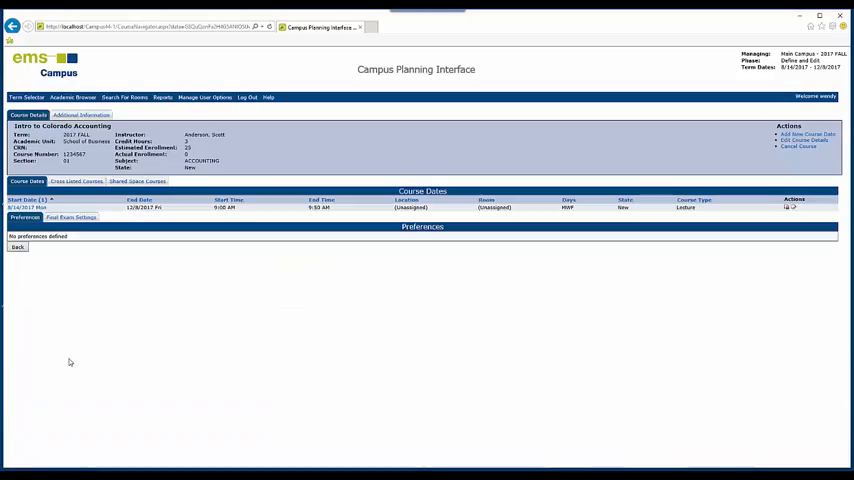
pyautogui.moveTo(70, 96)
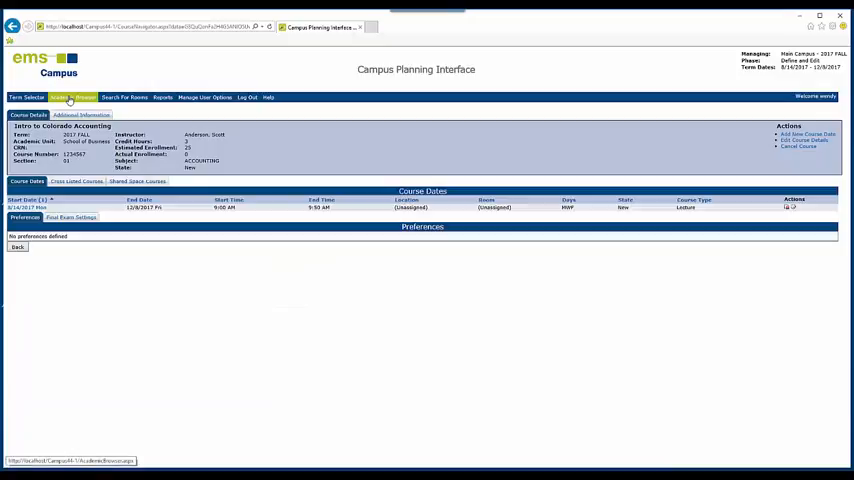
pyautogui.click(72, 96)
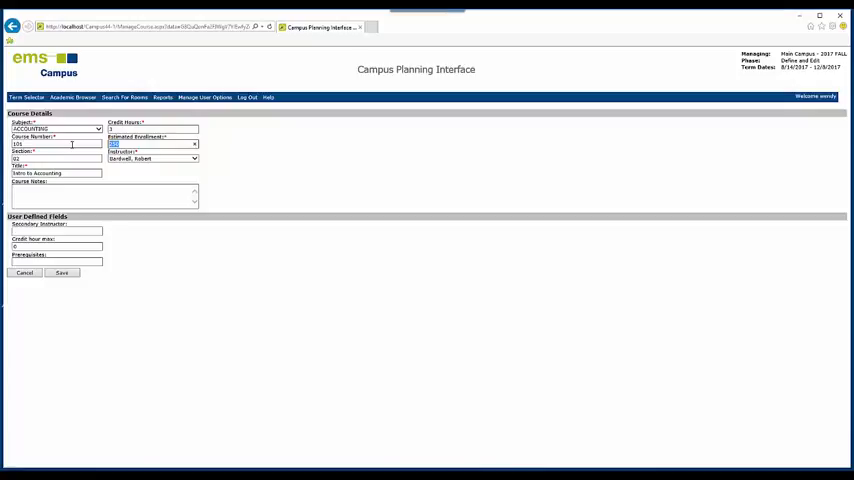
pyautogui.write('200')
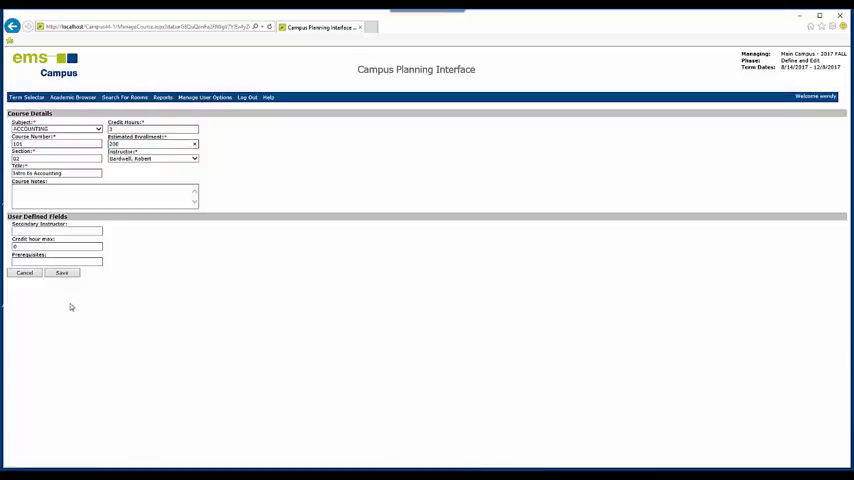
pyautogui.click(72, 96)
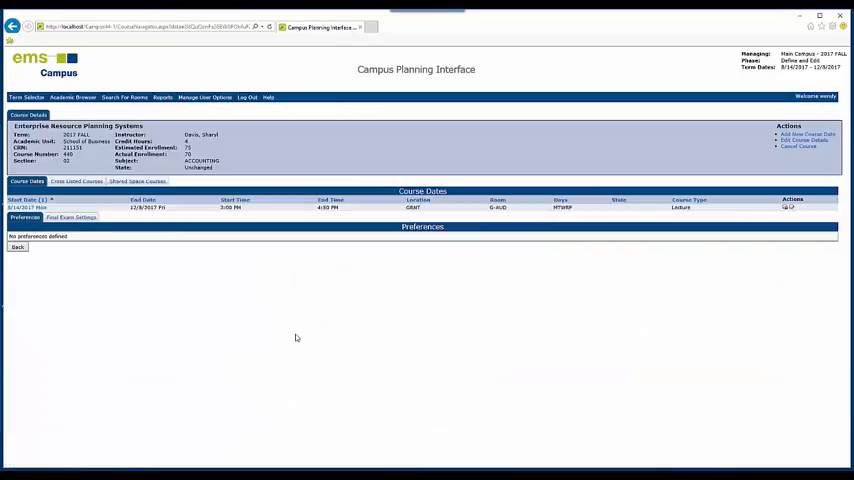
# Step: Edit the Enterprise Resource Planning Systems independent study course date and save the changes
pyautogui.click(798, 148)
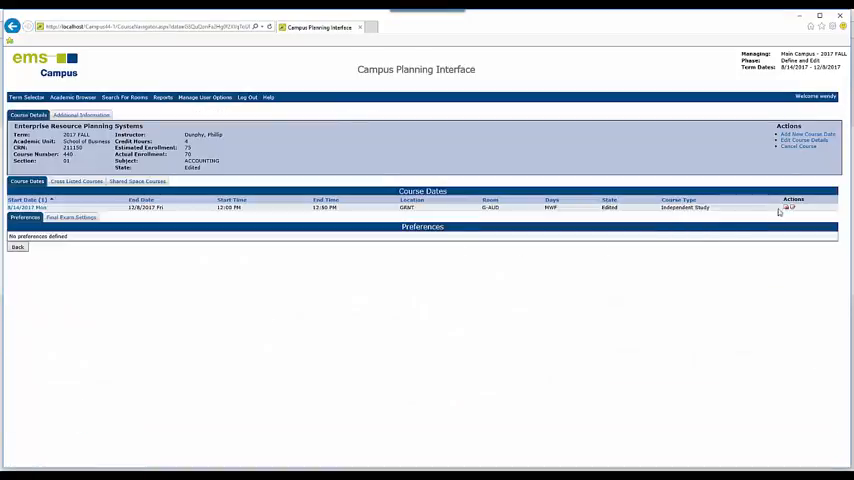
pyautogui.click(796, 208)
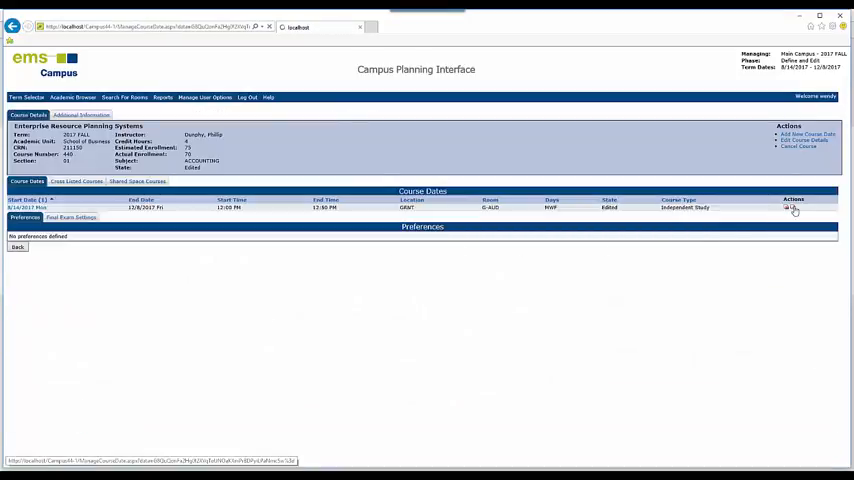
pyautogui.click(792, 208)
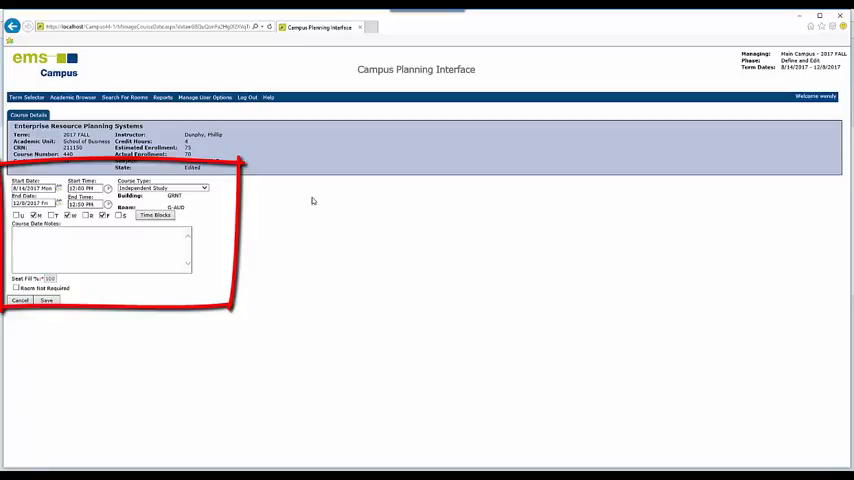
pyautogui.click(46, 300)
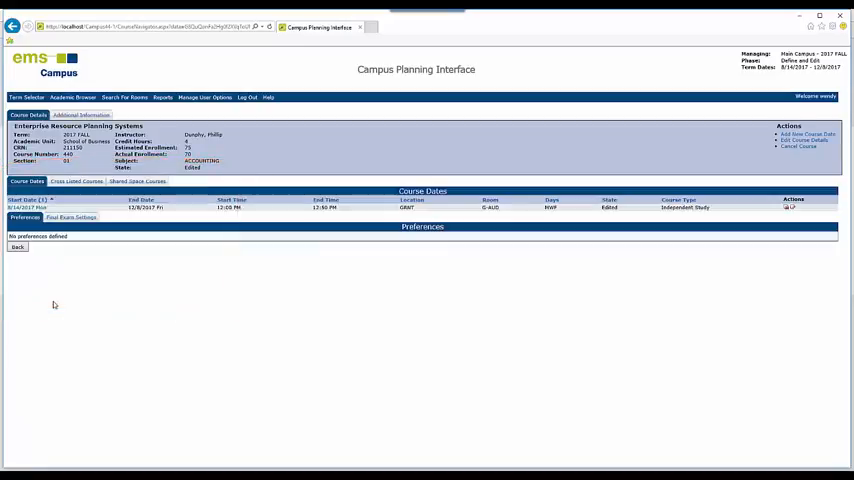
pyautogui.moveTo(660, 224)
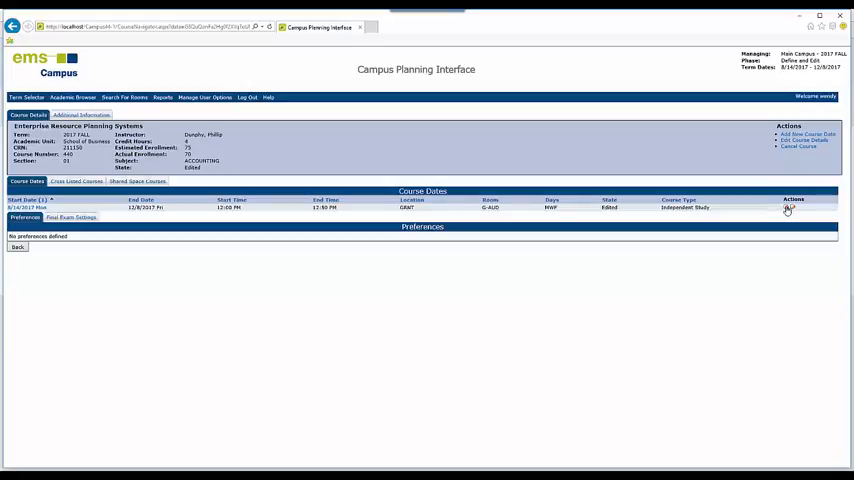
# Step: Cancel the independent study course date of Enterprise Resource Planning Systems and confirm
pyautogui.click(788, 208)
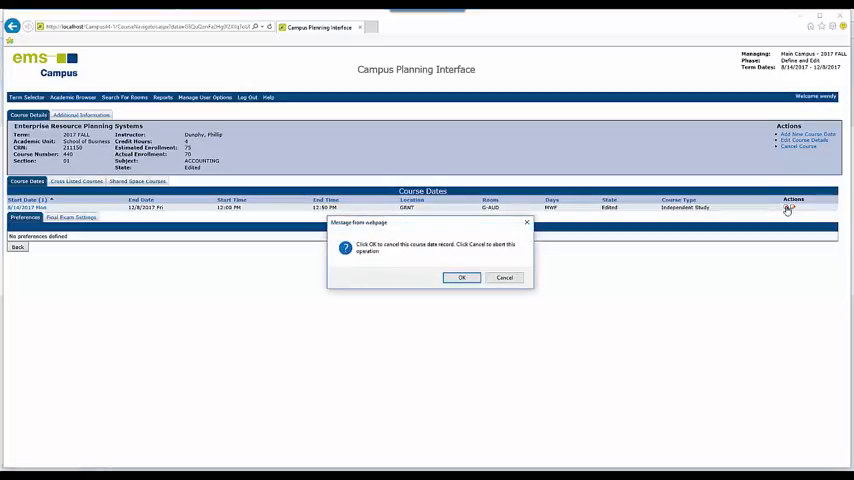
pyautogui.moveTo(500, 238)
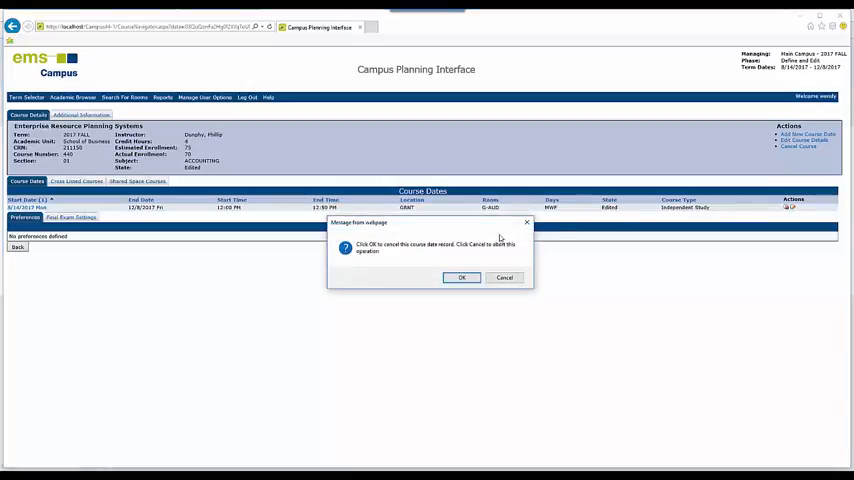
pyautogui.click(462, 276)
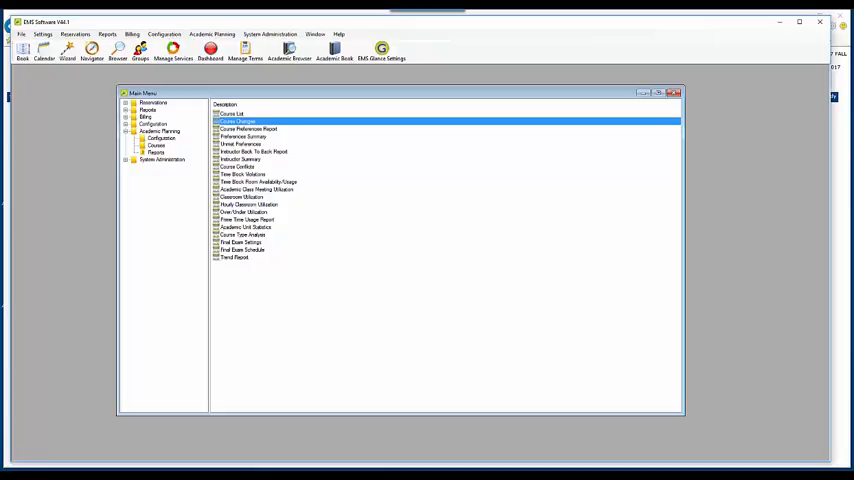
pyautogui.moveTo(474, 412)
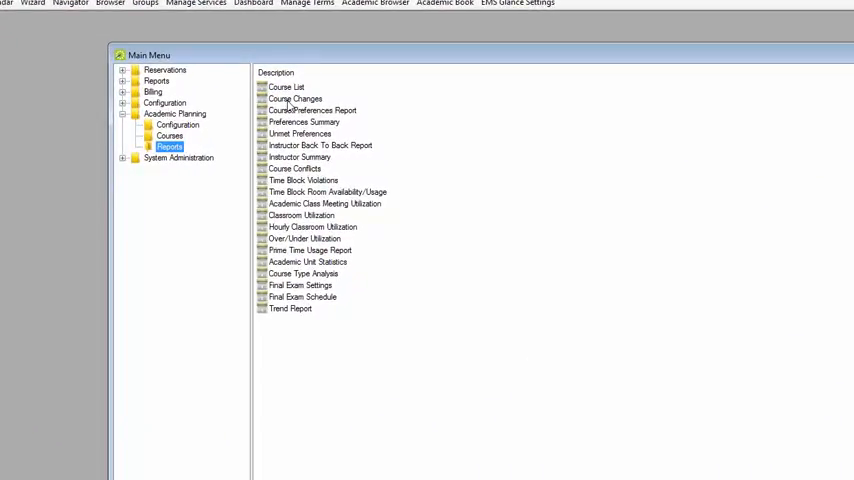
# Step: Preview the Course Changes report for 2017 FALL listing edited and newly added courses
pyautogui.doubleClick(296, 98)
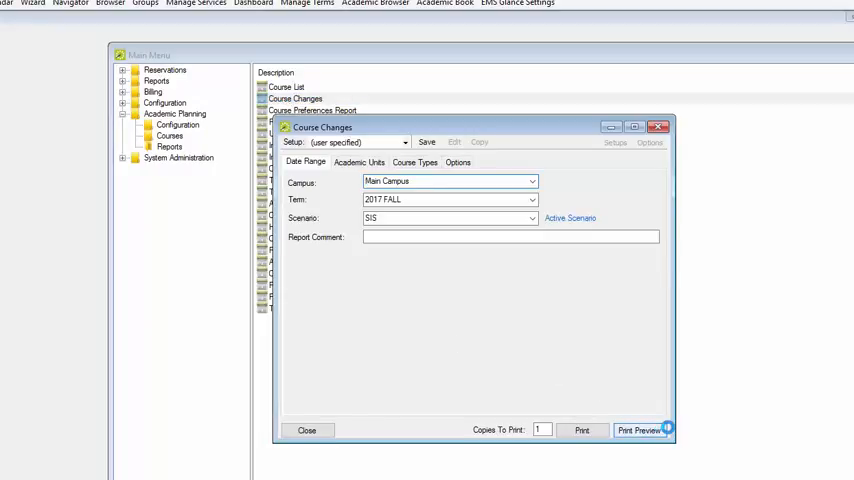
pyautogui.click(640, 430)
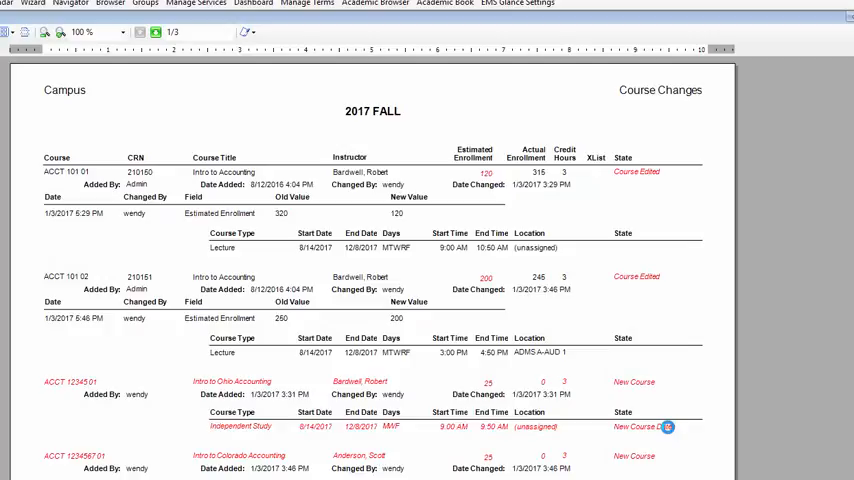